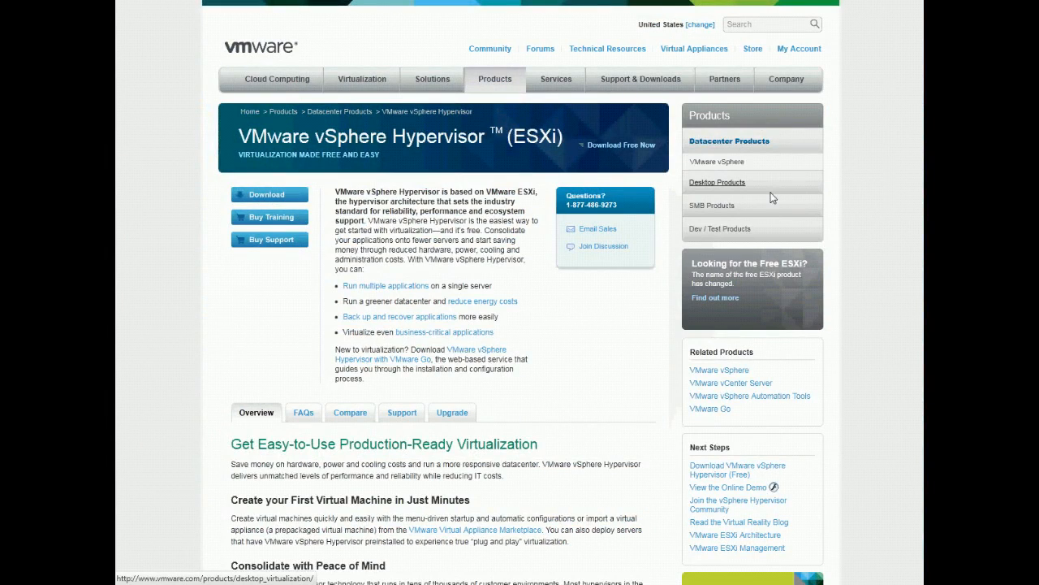
mouse_move(315, 137)
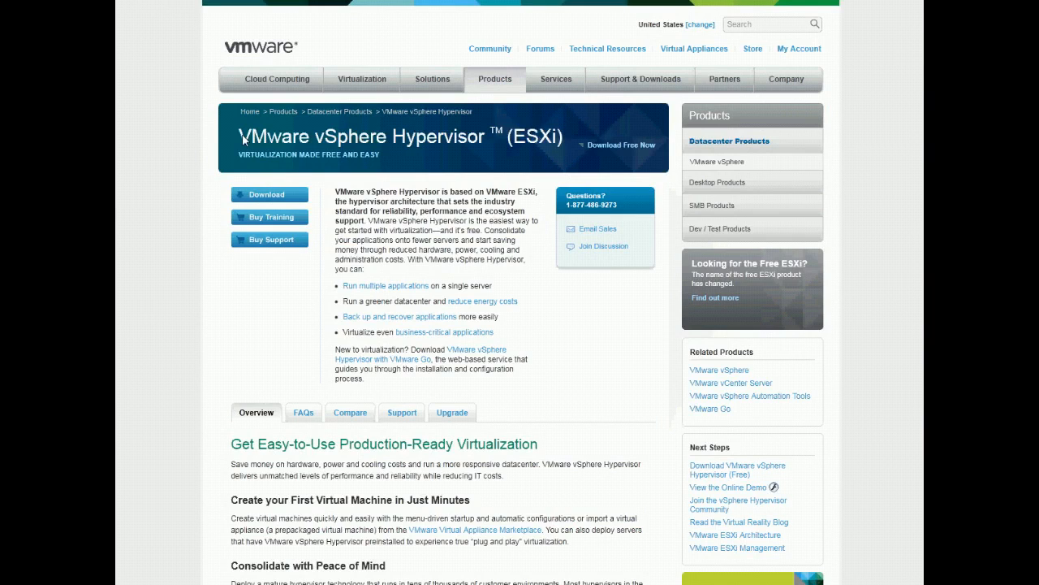
mouse_move(341, 217)
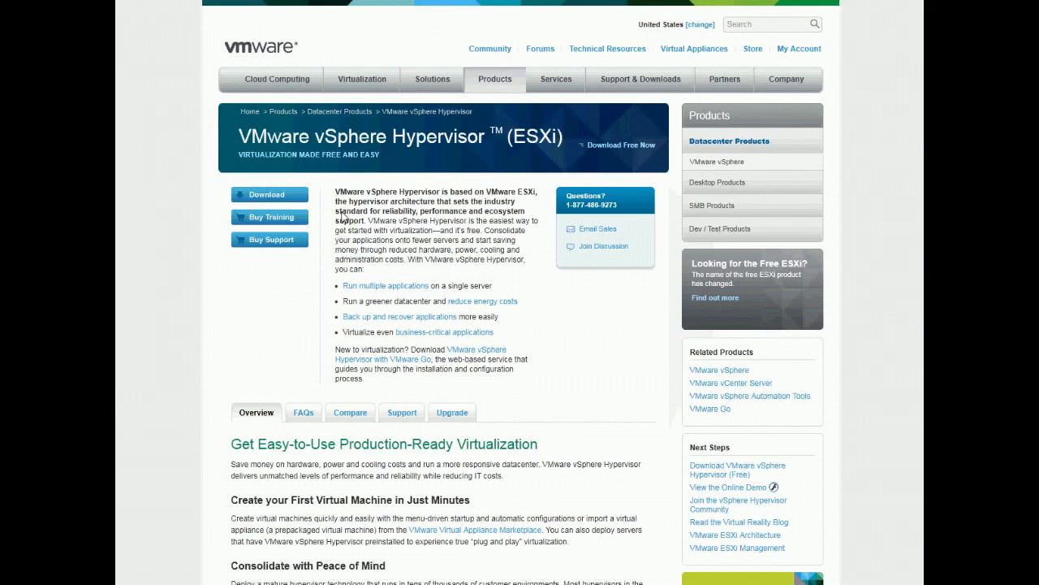
mouse_move(416, 224)
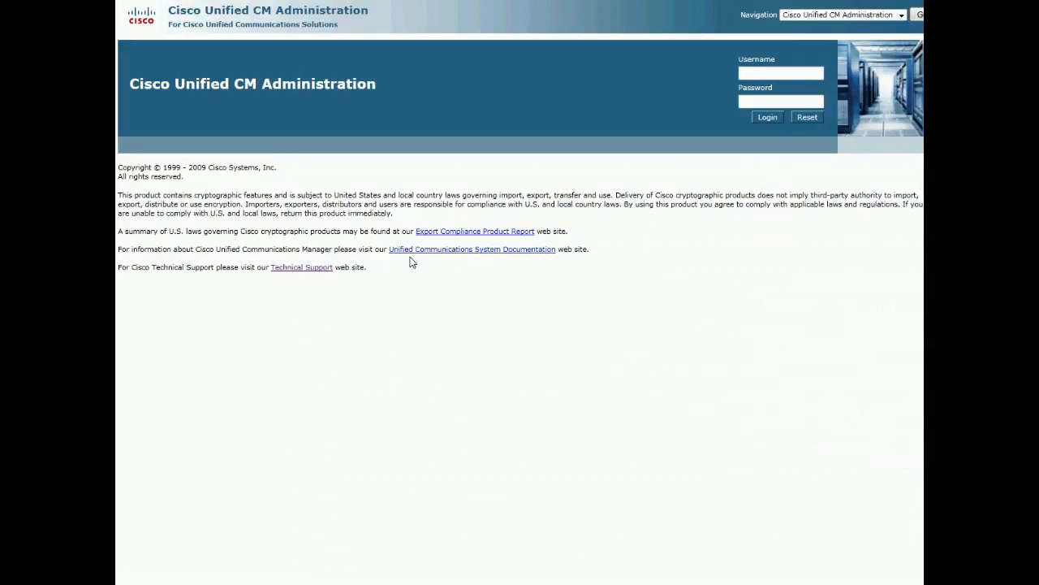
mouse_move(632, 242)
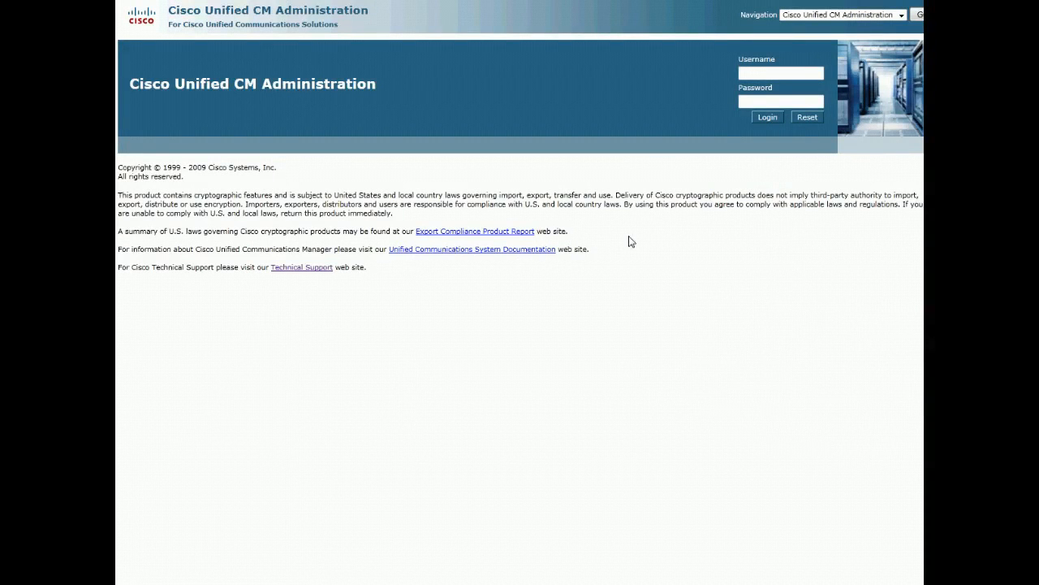
click(780, 73)
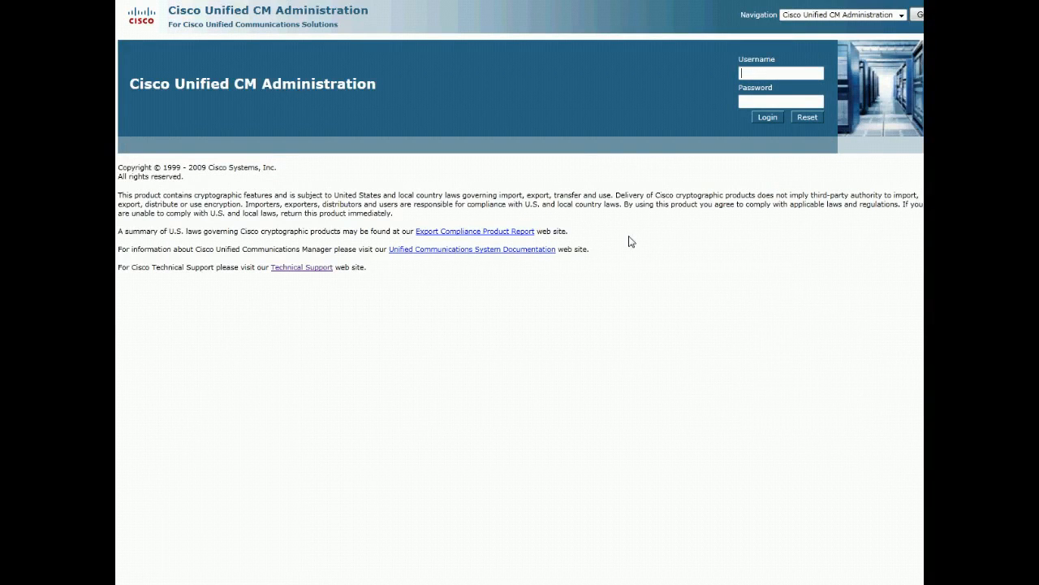
mouse_move(719, 236)
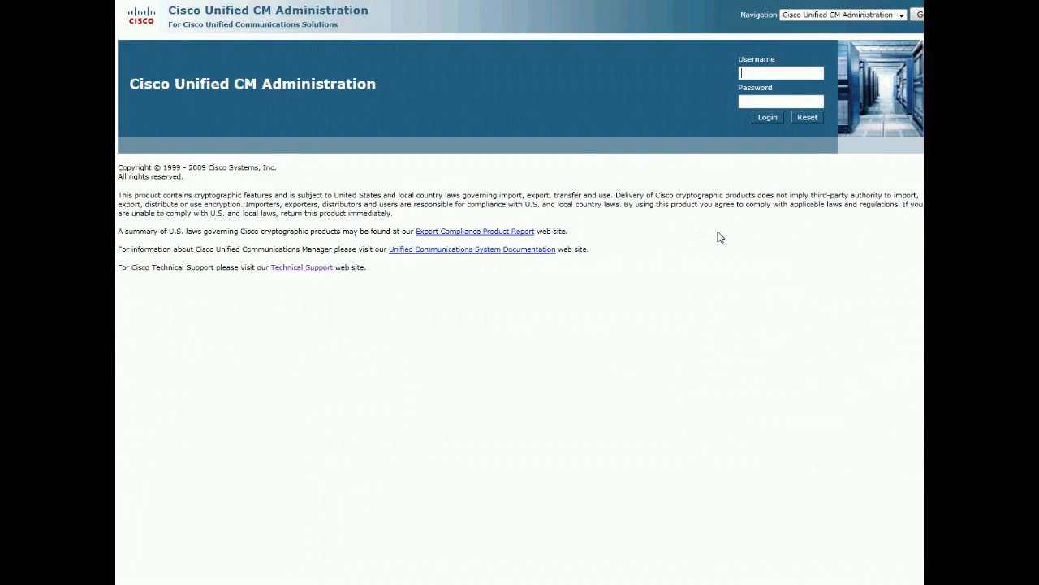